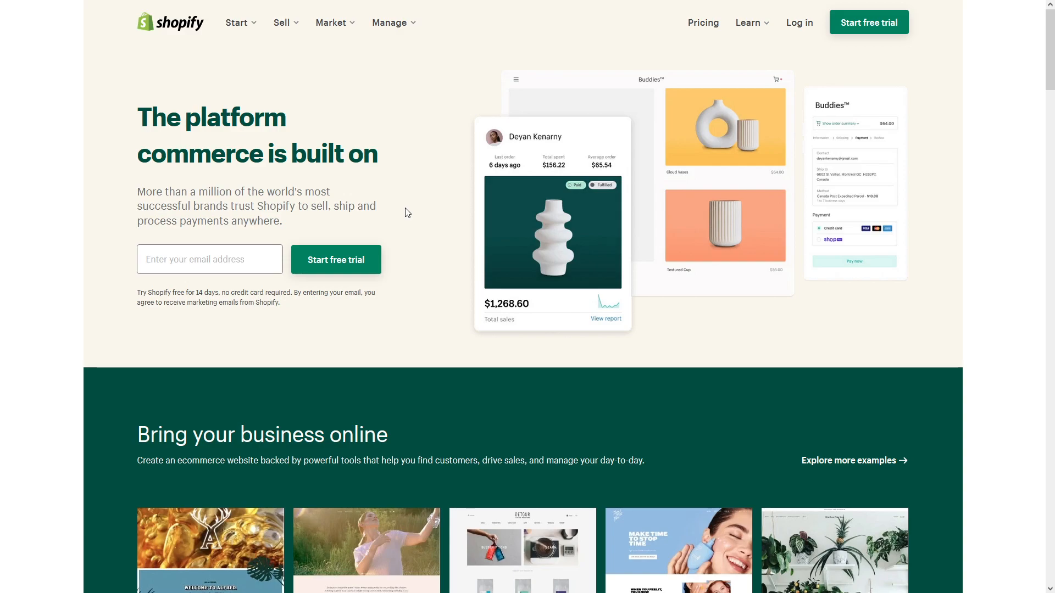
mouse_move(434, 205)
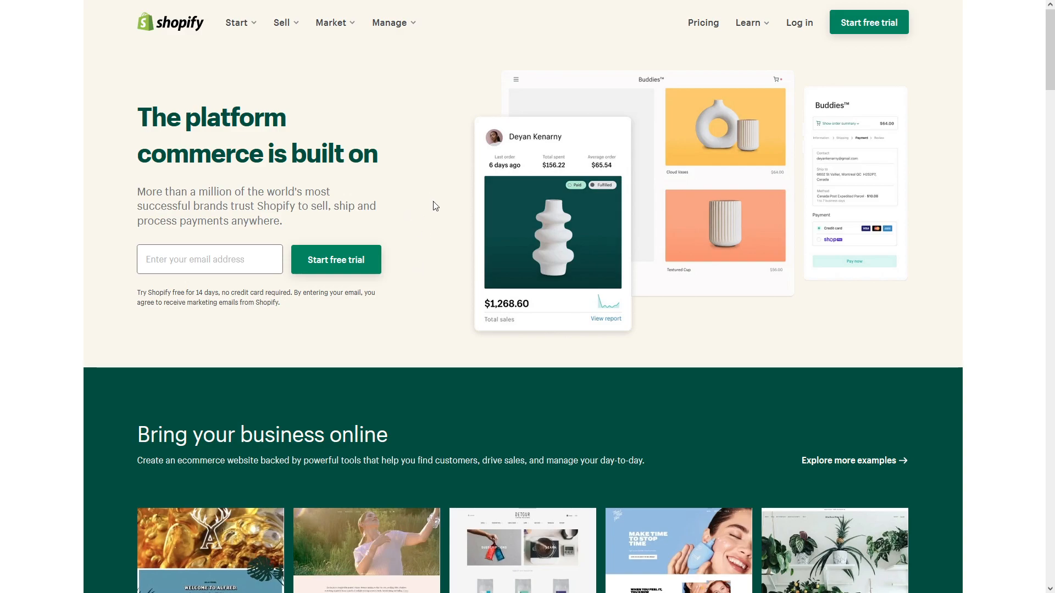
mouse_move(141, 56)
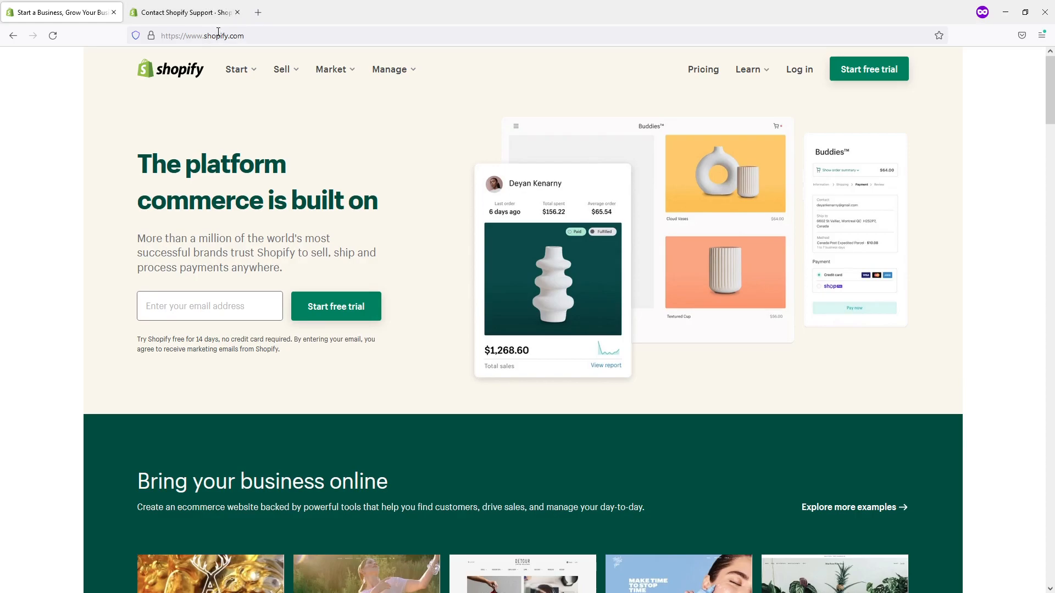
- Scroll the Shopify homepage down to the footer's SUPPORT column with 24/7 support
scroll(down, 3)
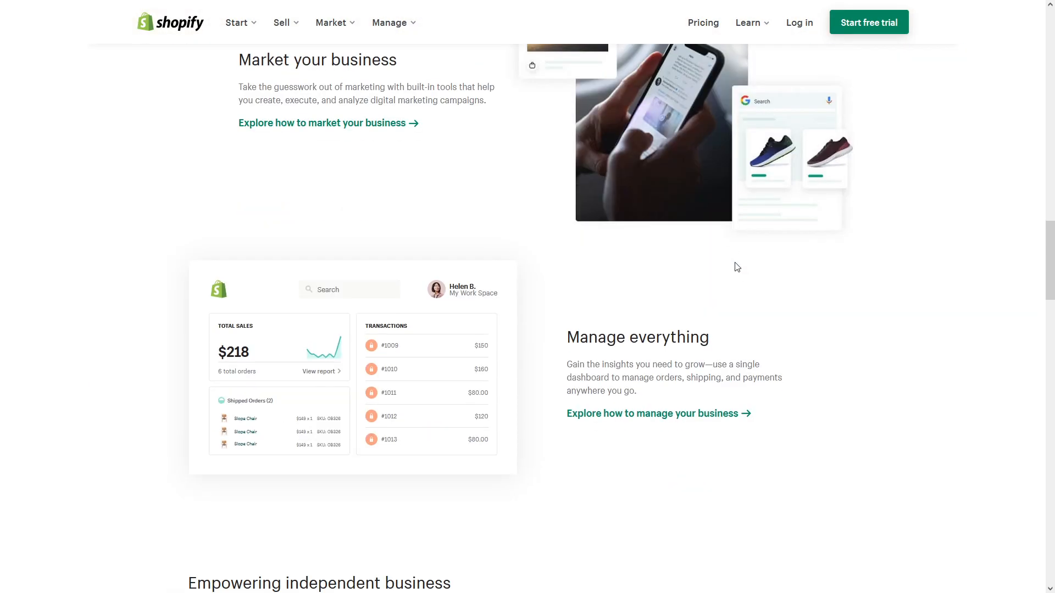
scroll(down, 3)
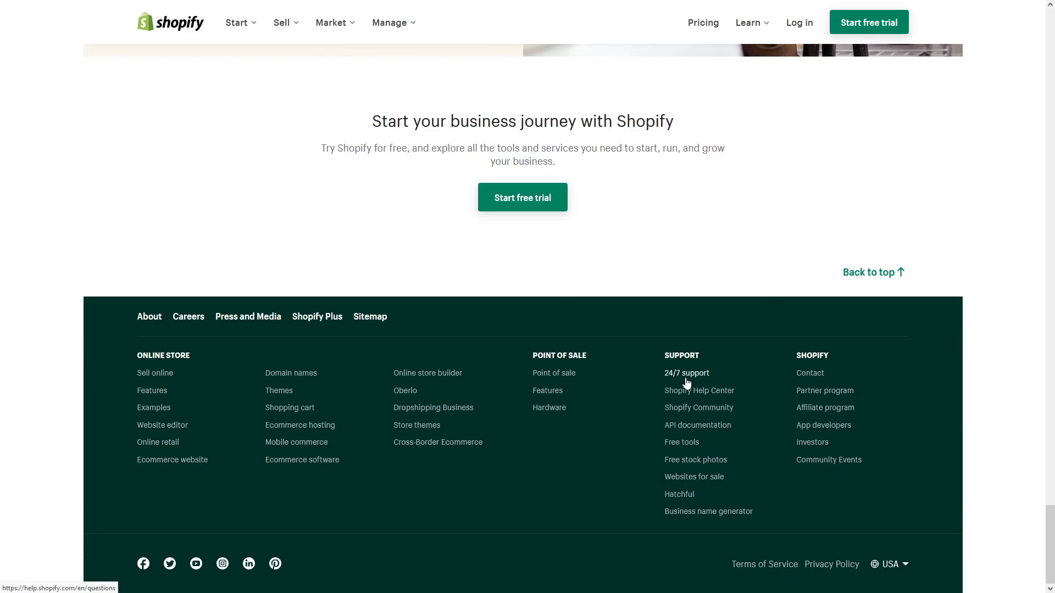
- Open 24/7 support from the footer and continue without logging in
click(686, 372)
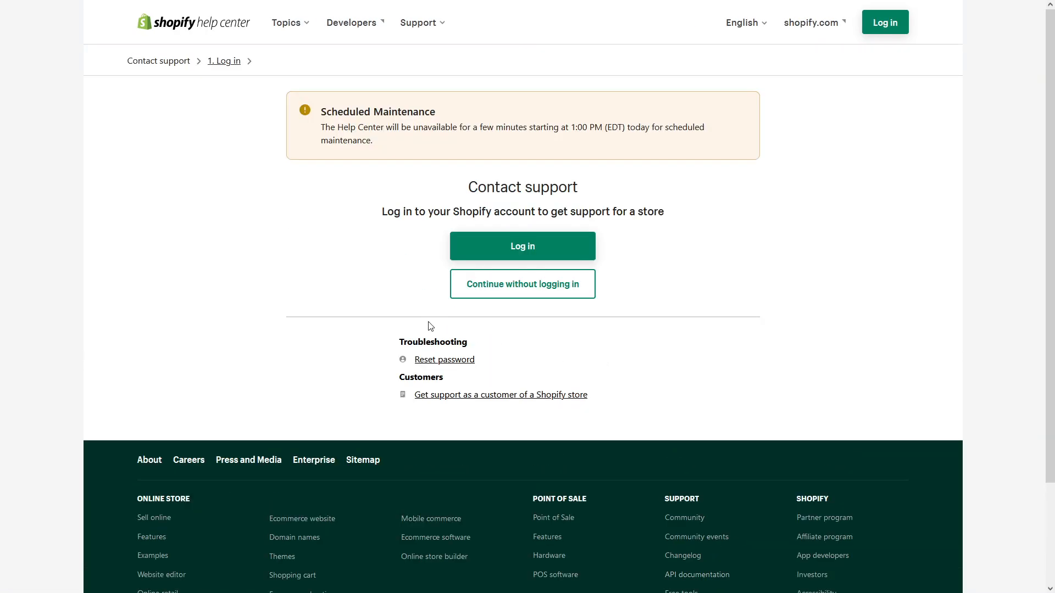
mouse_move(522, 284)
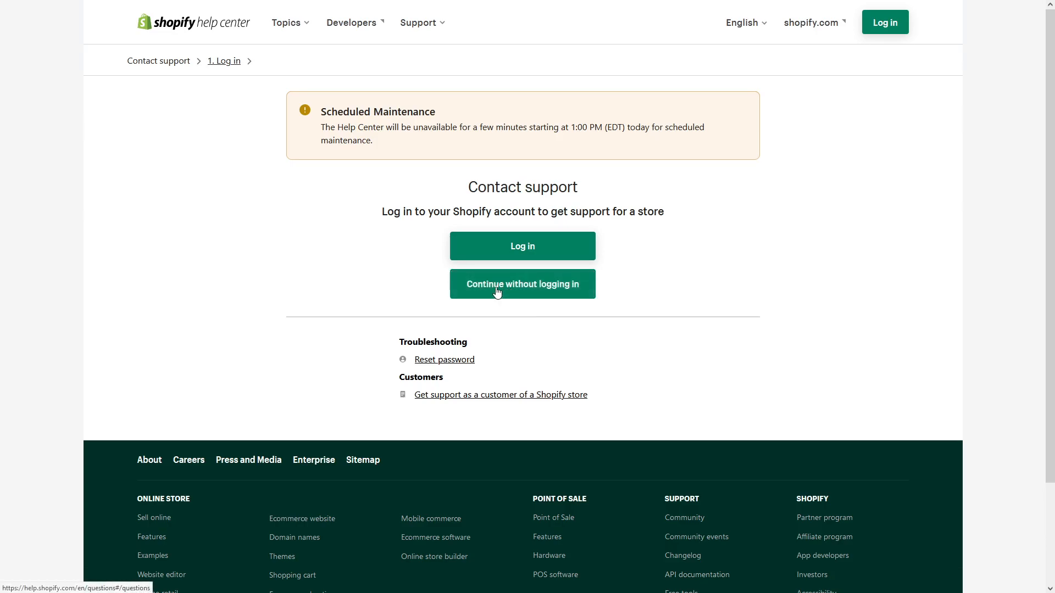
click(522, 283)
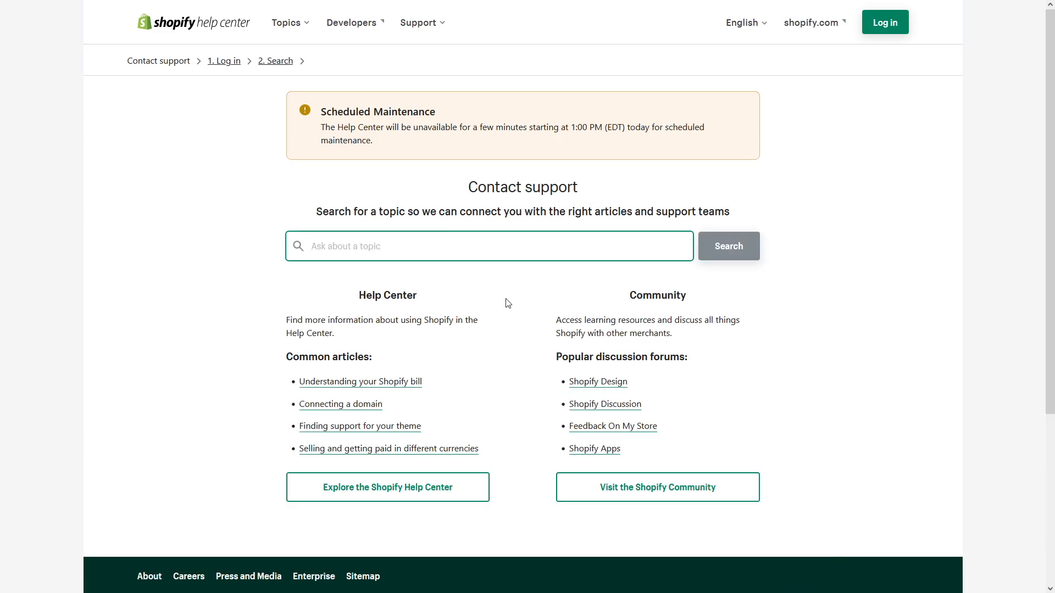
mouse_move(433, 503)
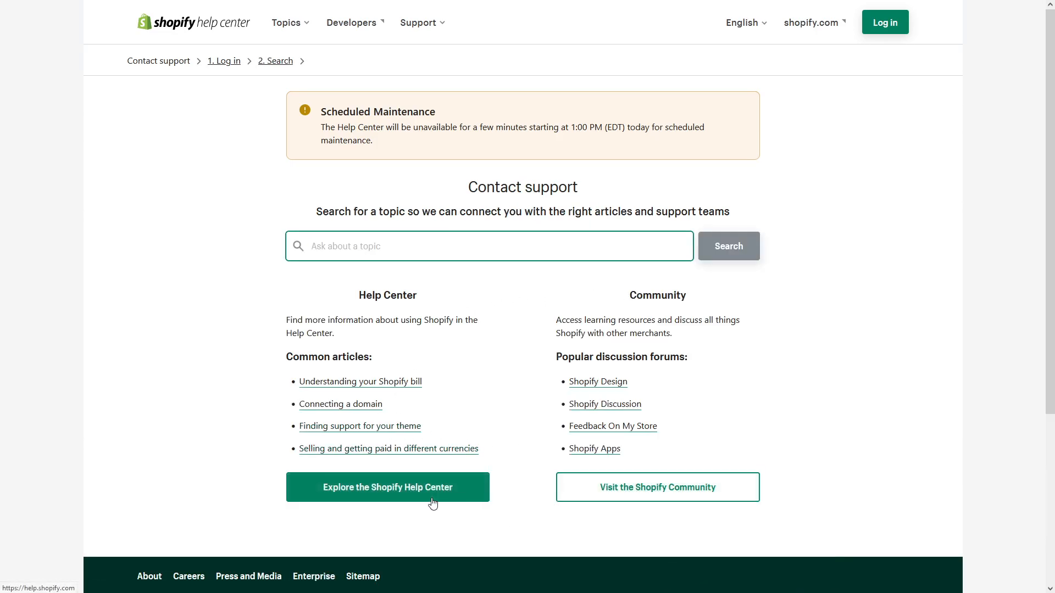
- Open Explore the Shopify Help Center and scroll down to its footer support links
click(387, 487)
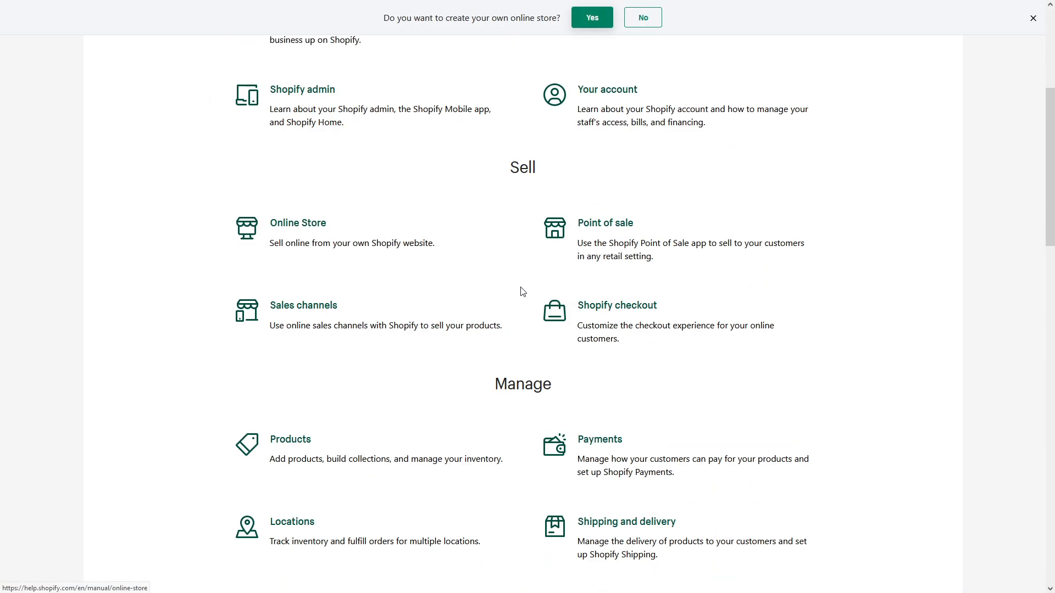
scroll(down, 3)
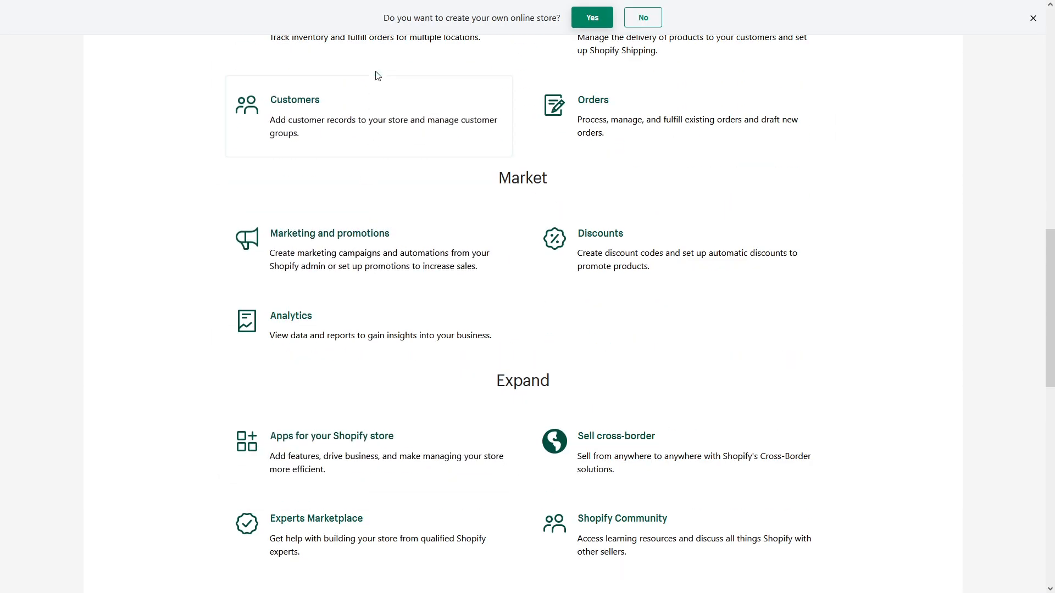
scroll(down, 3)
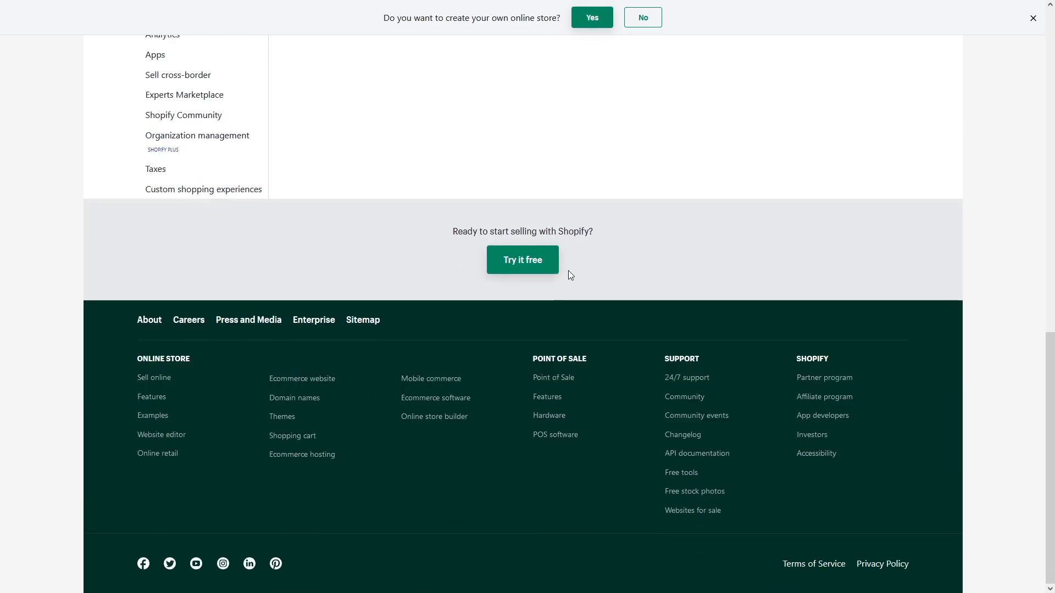
scroll(up, 3)
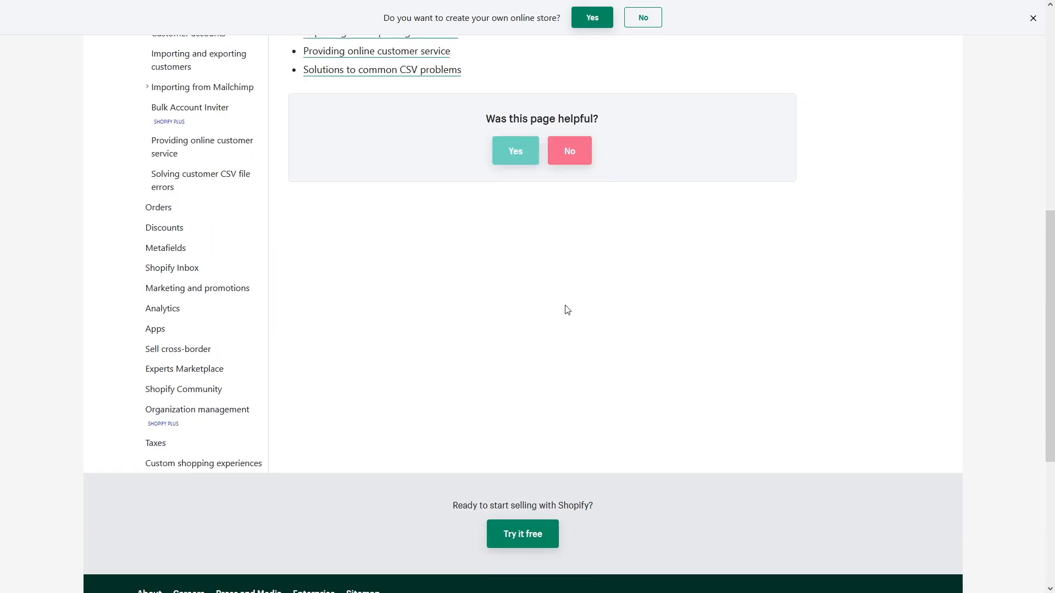
scroll(down, 3)
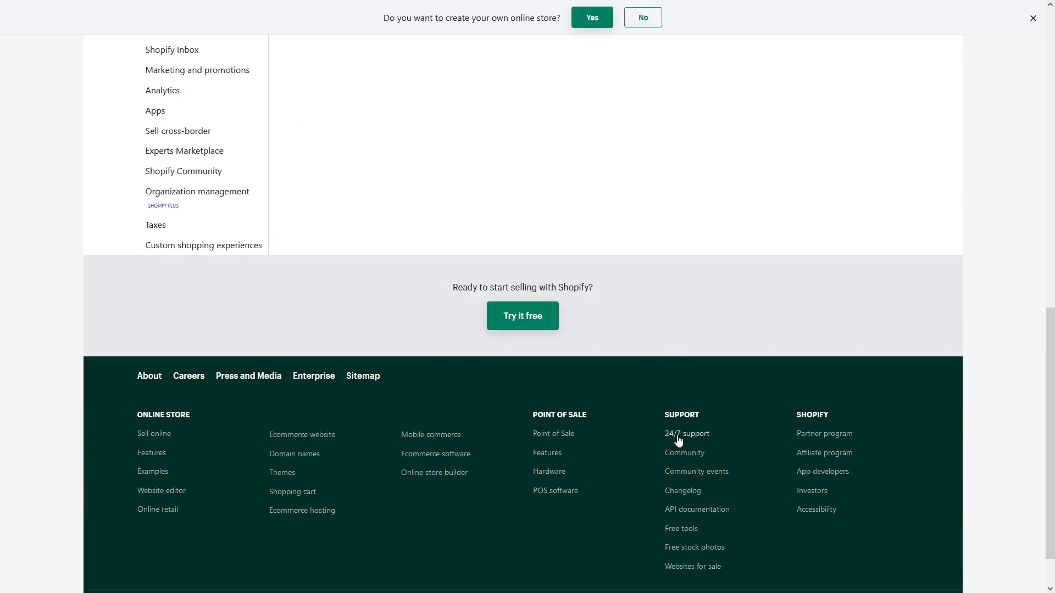
- Reopen 24/7 support without logging in, search a topic, and continue to channel choices
click(687, 433)
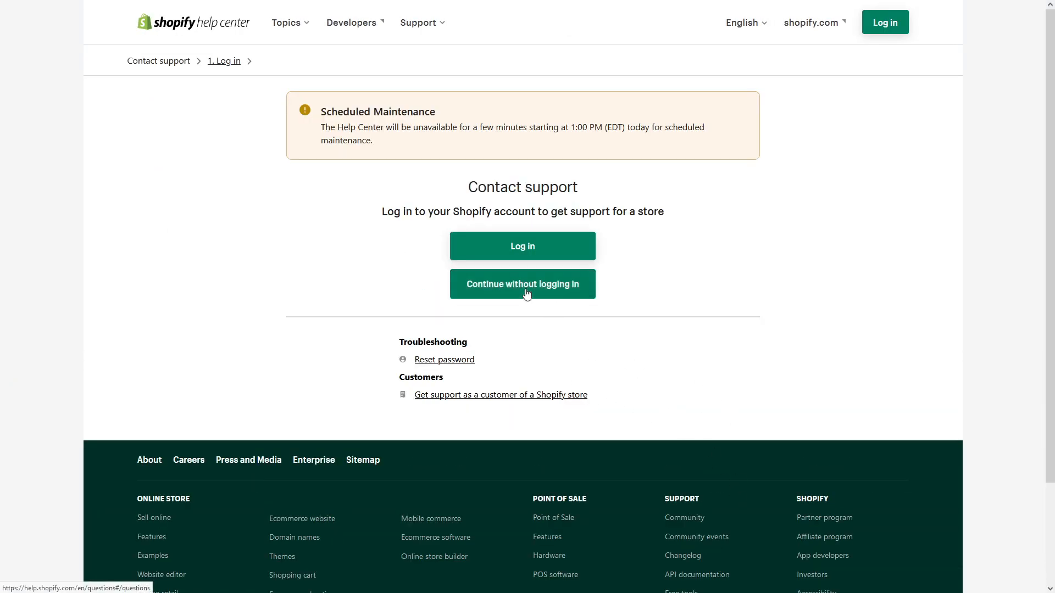
click(522, 284)
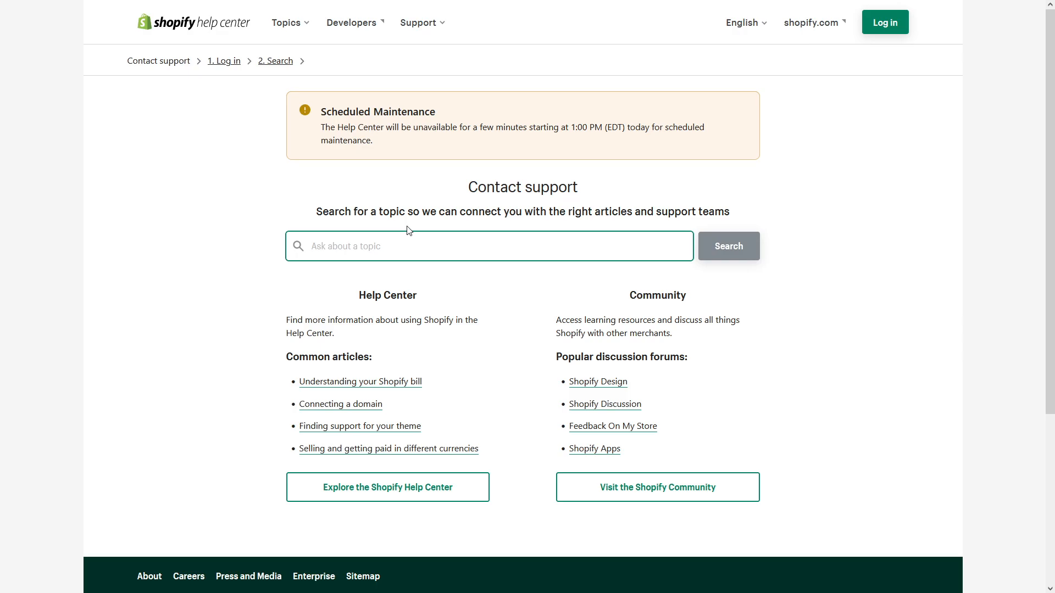
click(728, 246)
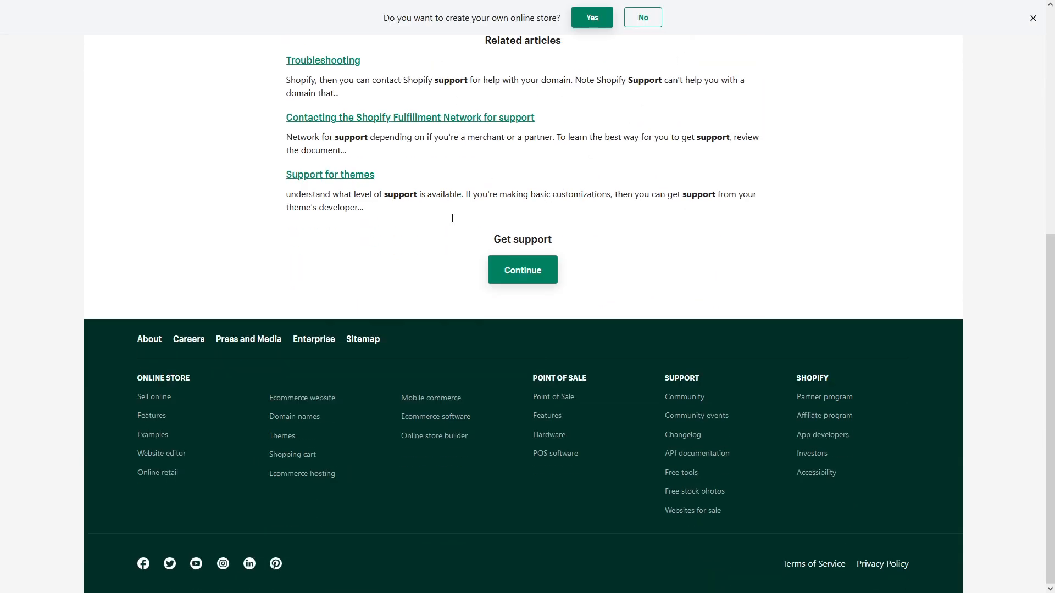
click(522, 270)
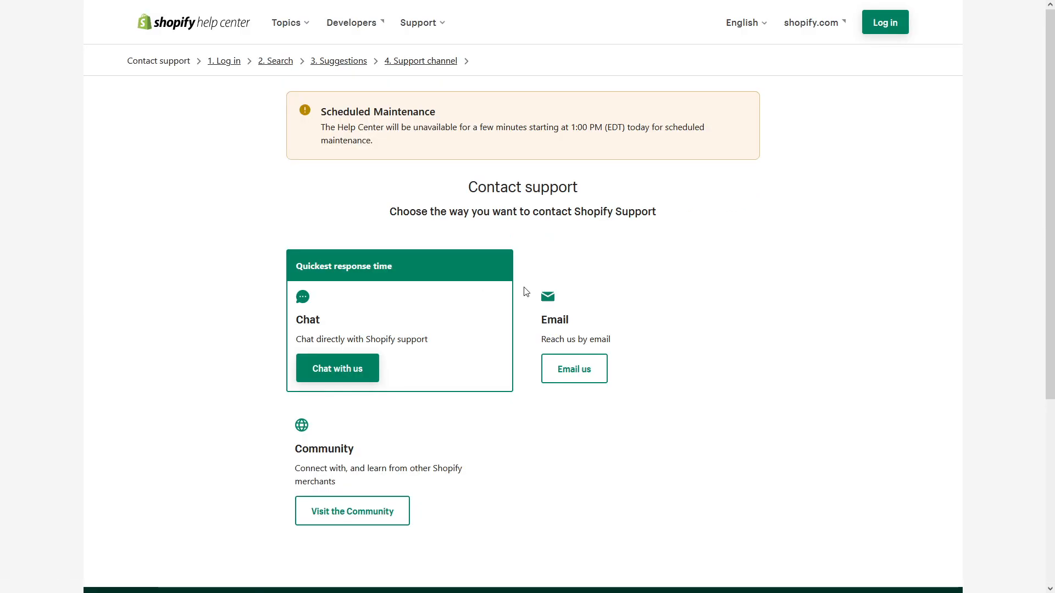
mouse_move(415, 96)
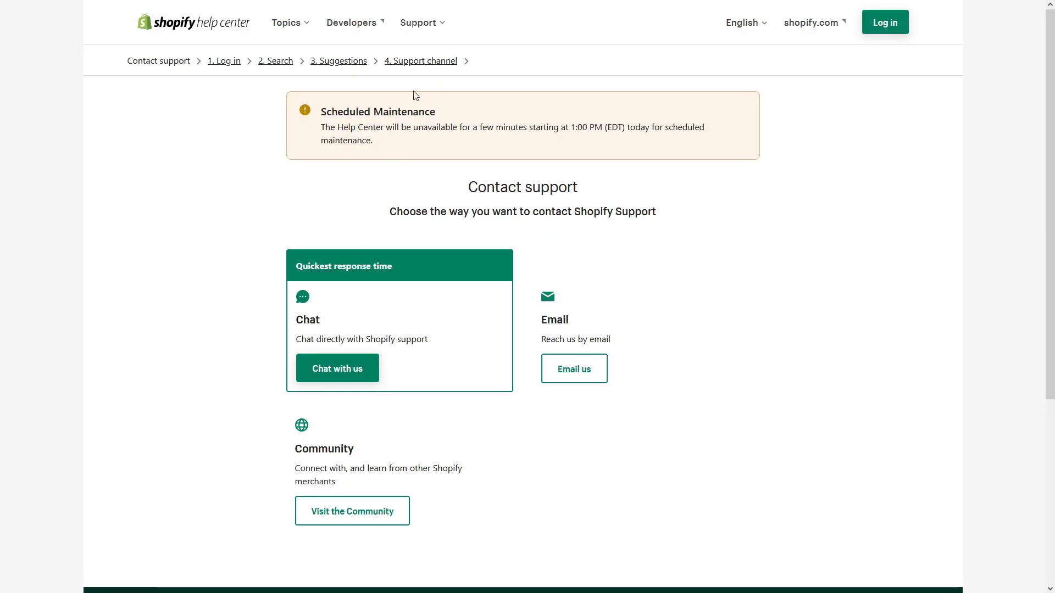
scroll(down, 3)
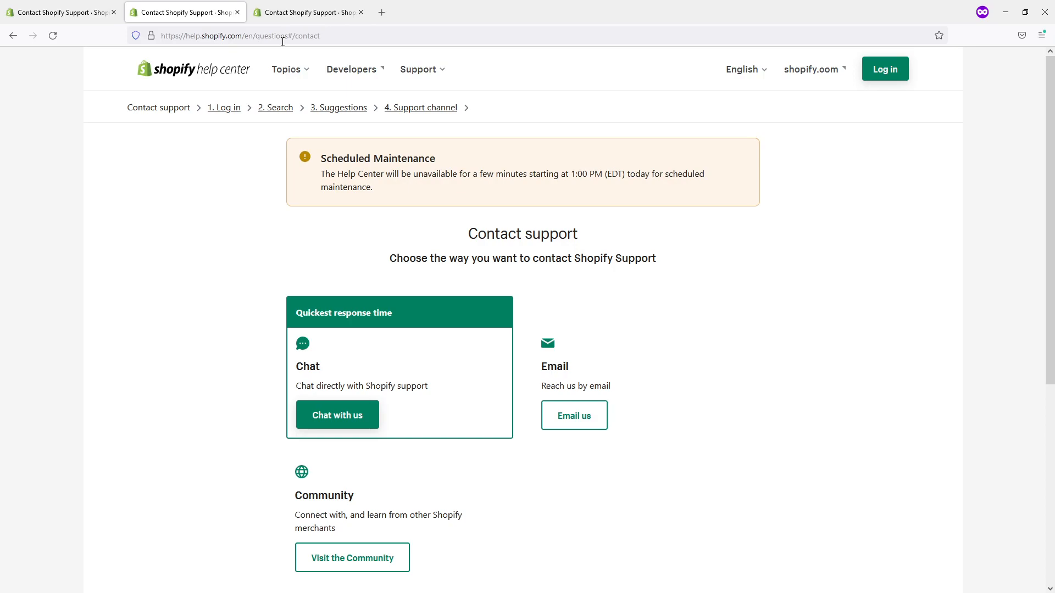
- Select the Contact support page's full URL in the browser address bar
click(240, 36)
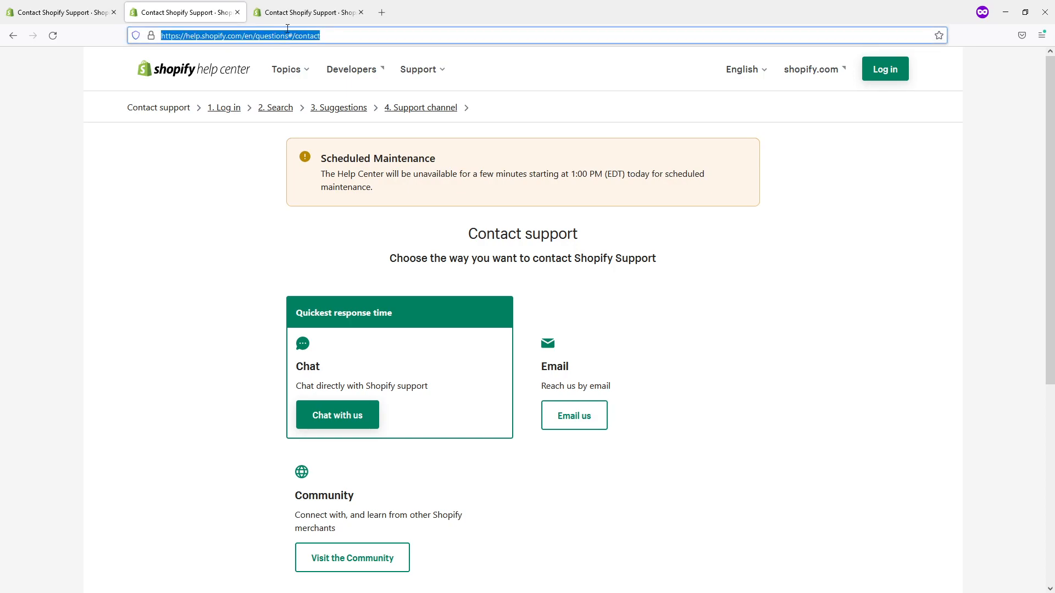
mouse_move(332, 51)
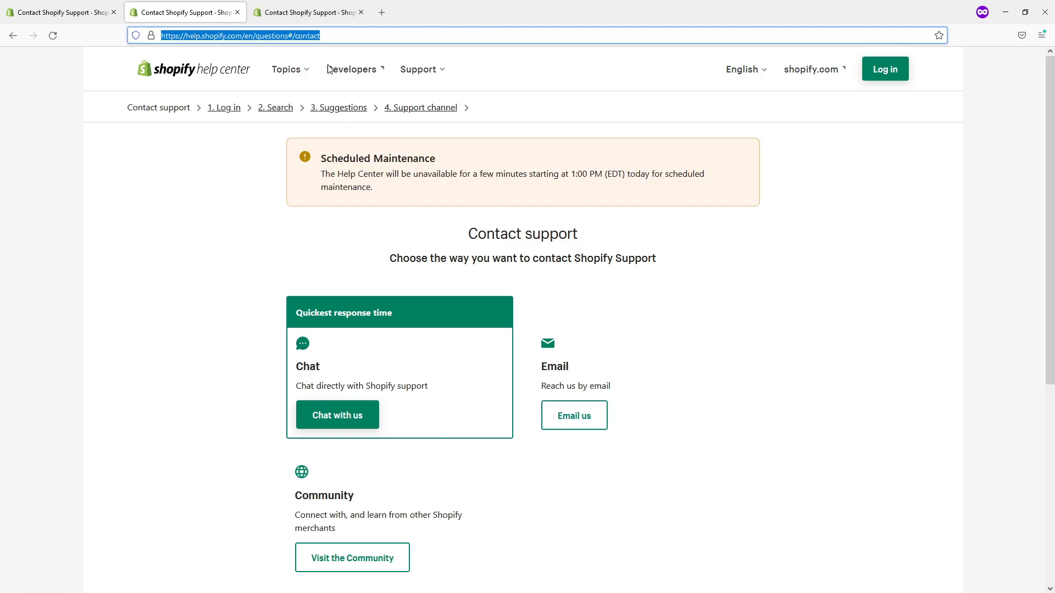
mouse_move(331, 199)
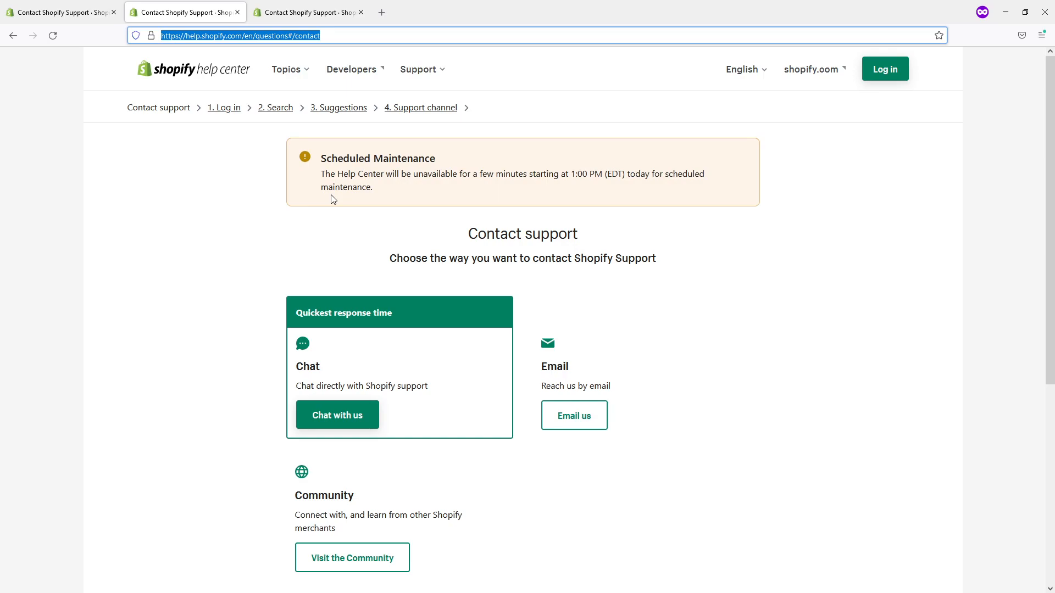
mouse_move(339, 219)
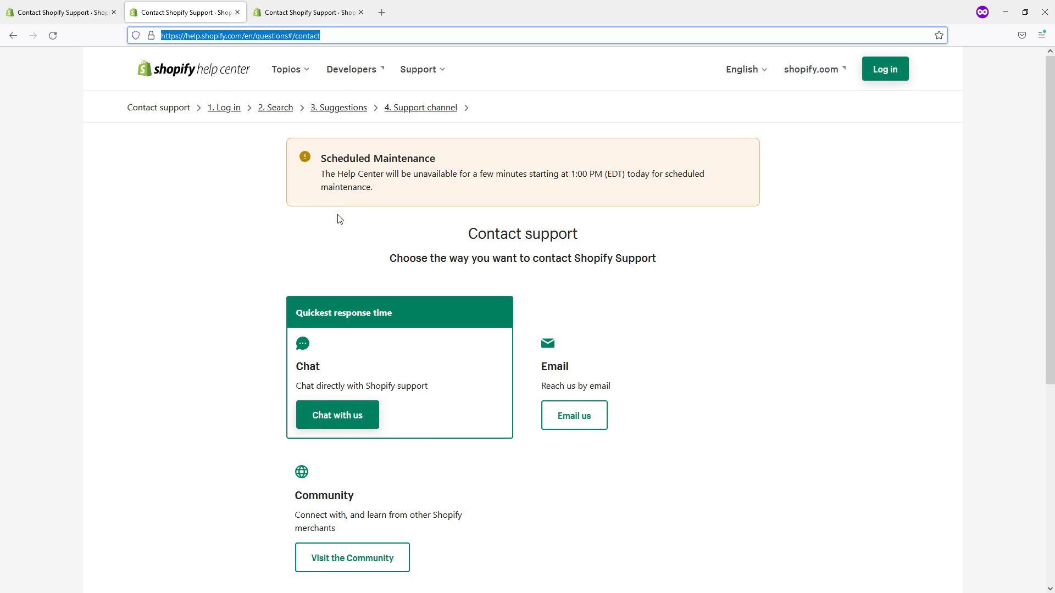